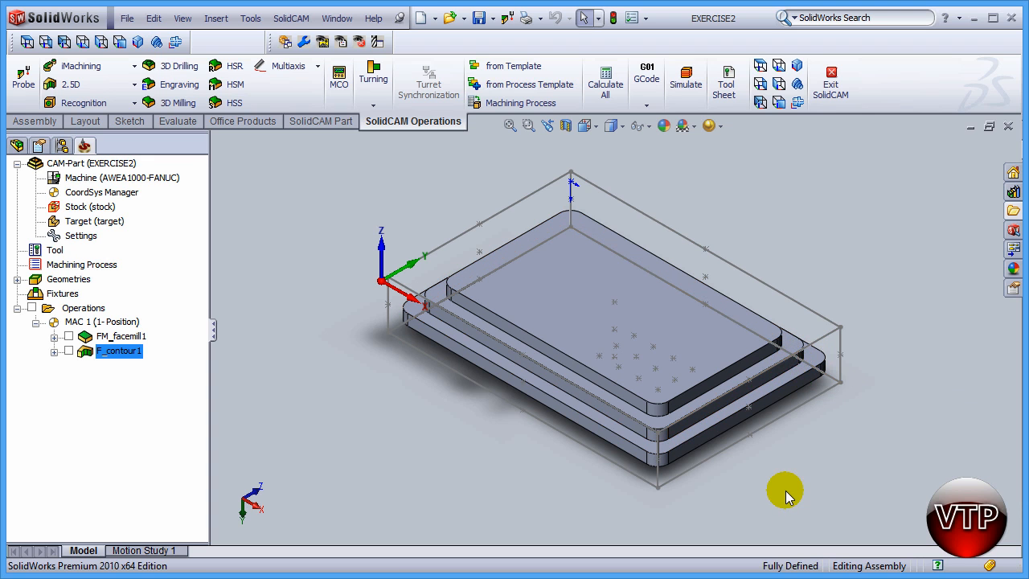
mouse_move(257, 421)
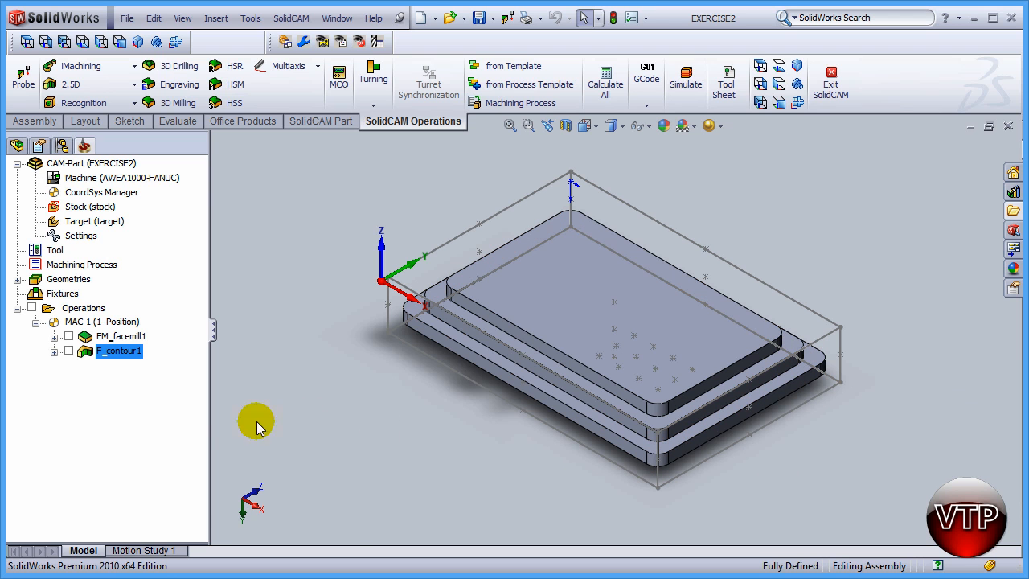
Step: Edit F_contour1 and save it as a copy, adding F_contour1_1 under MAC 1
right_click(119, 351)
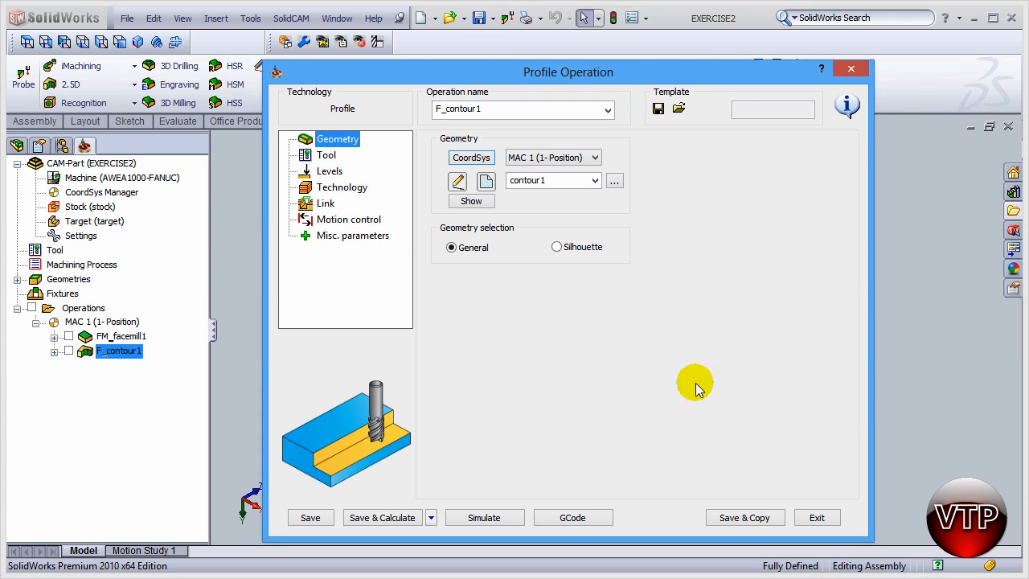
mouse_move(743, 518)
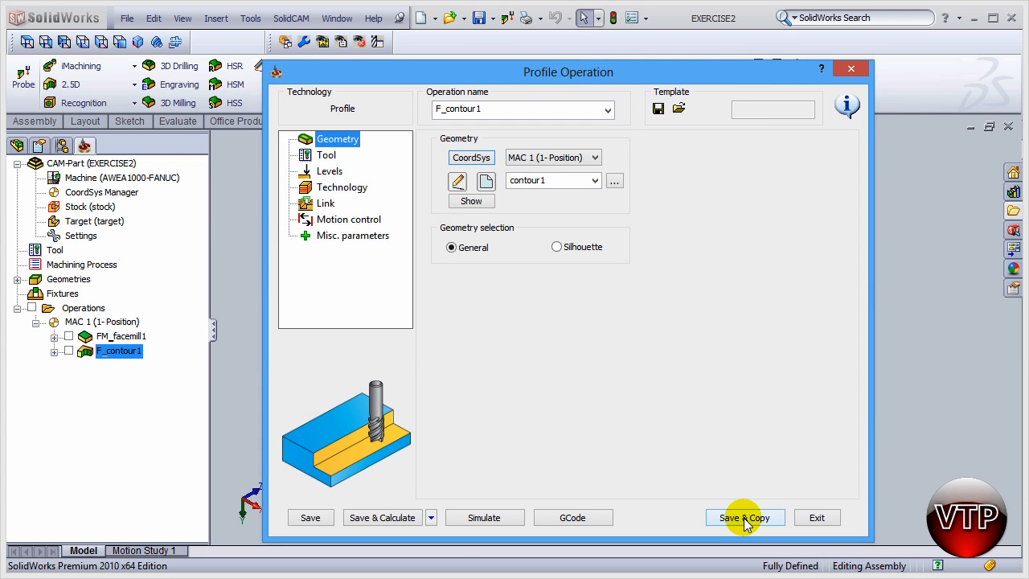
left_click(743, 518)
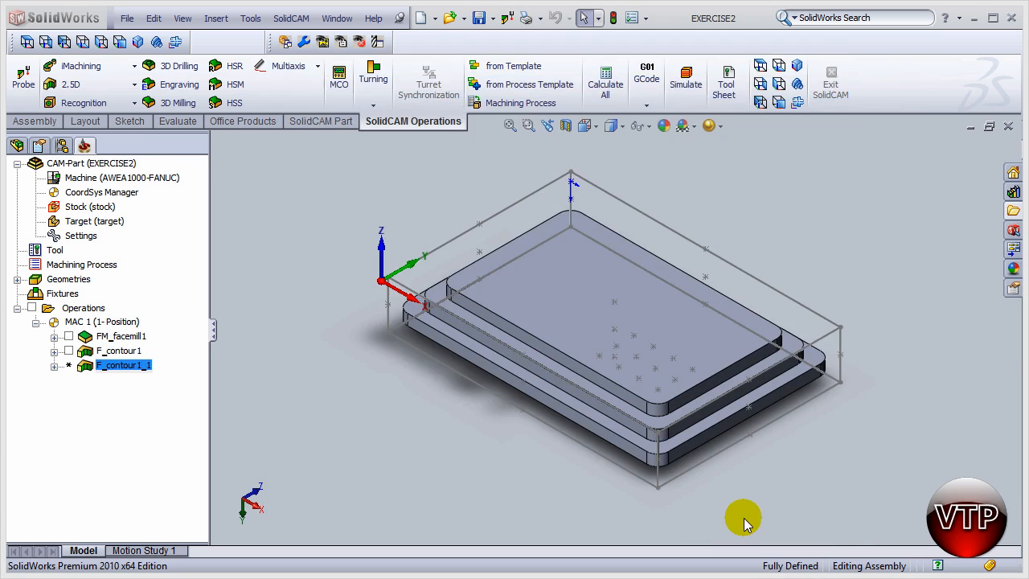
Step: Edit F_contour1_1 and start a new contour3 geometry for it
double_click(123, 366)
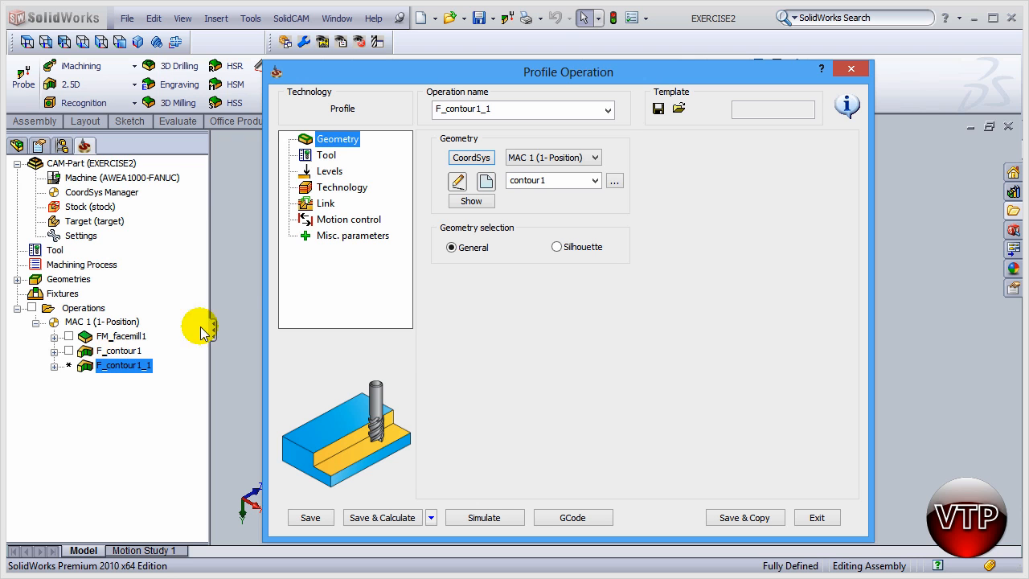
mouse_move(330, 186)
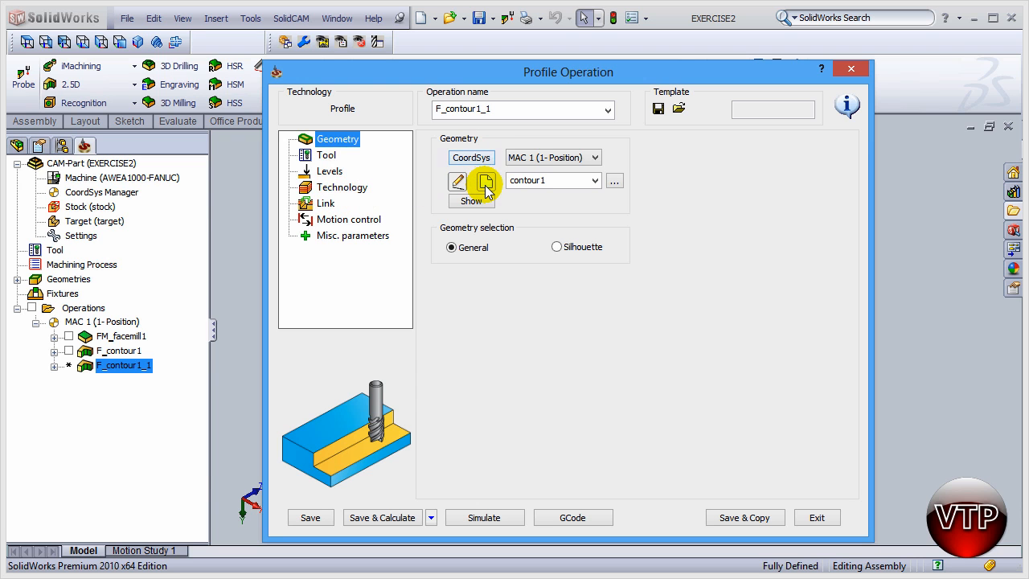
left_click(486, 180)
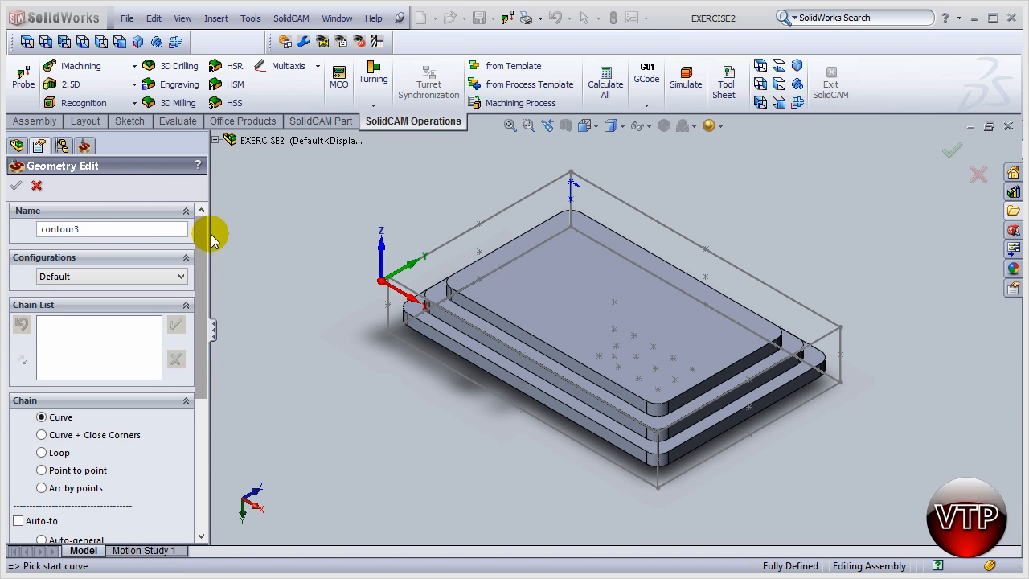
scroll("down", 3)
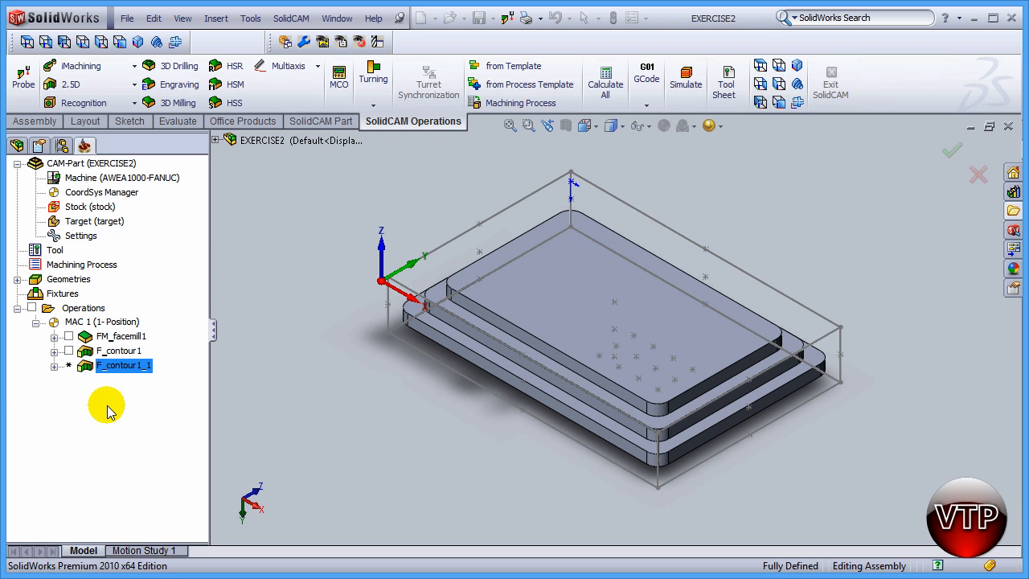
mouse_move(454, 340)
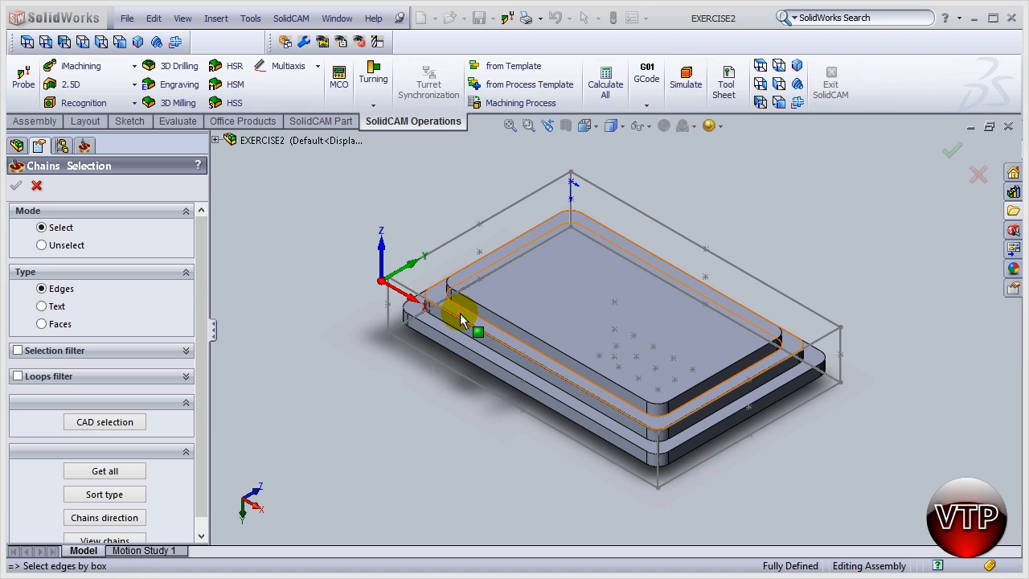
Step: Add chains from the part's step edges to contour3 and finish chain selection
left_click(464, 314)
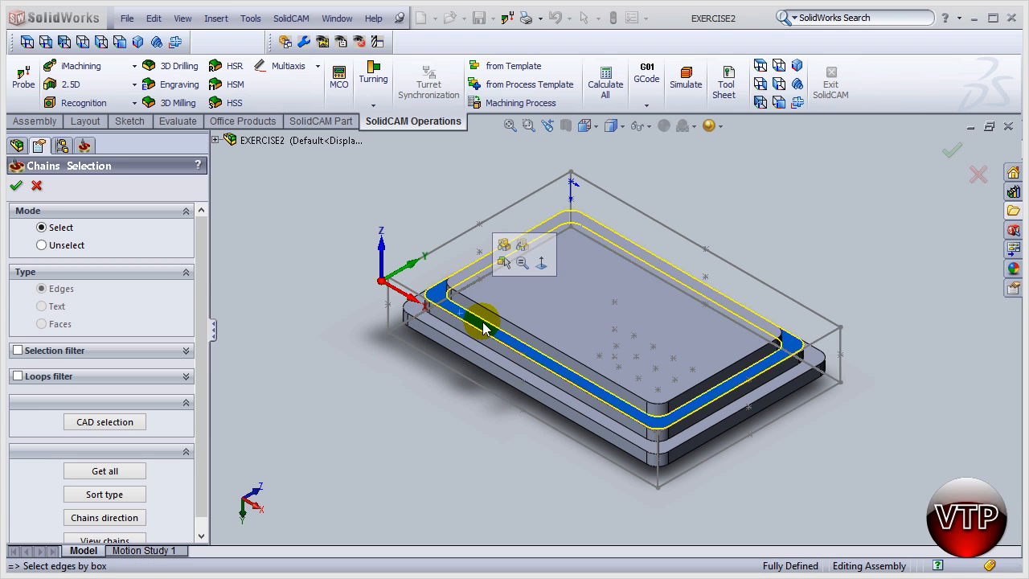
left_click(489, 328)
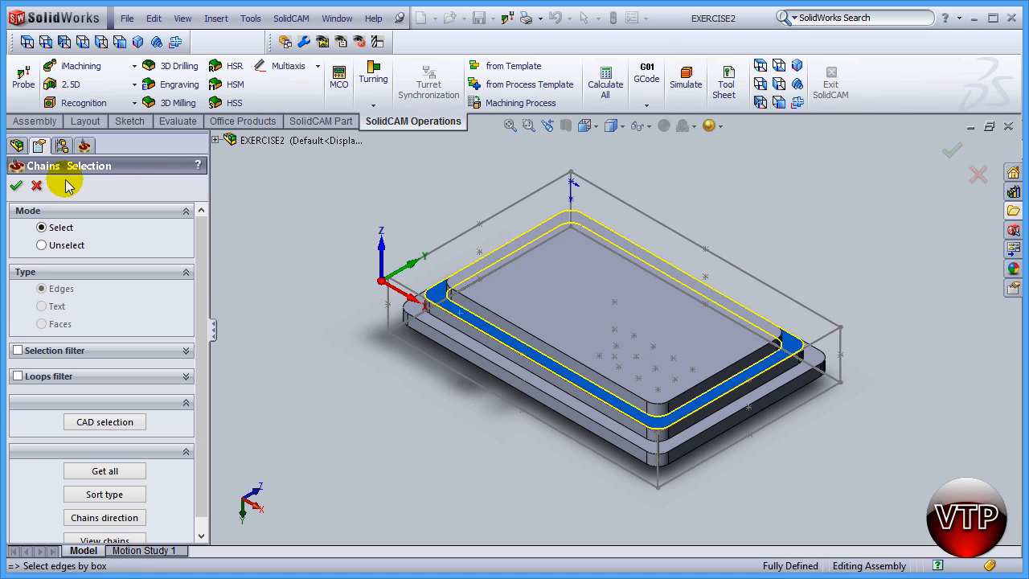
left_click(17, 186)
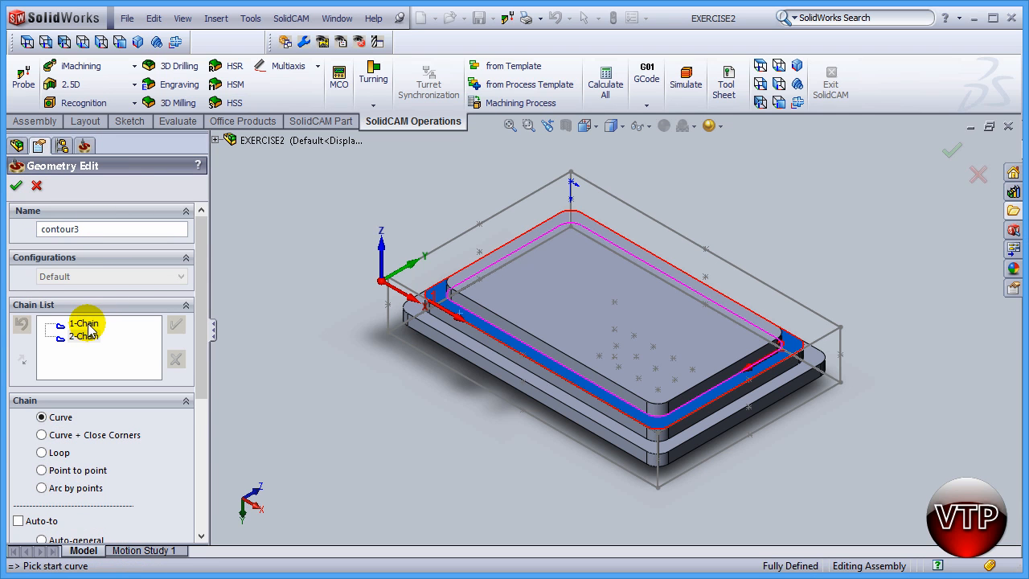
Step: Inspect the two chains in contour3 and delete chain 2, keeping contour3 as the operation's geometry
left_click(82, 336)
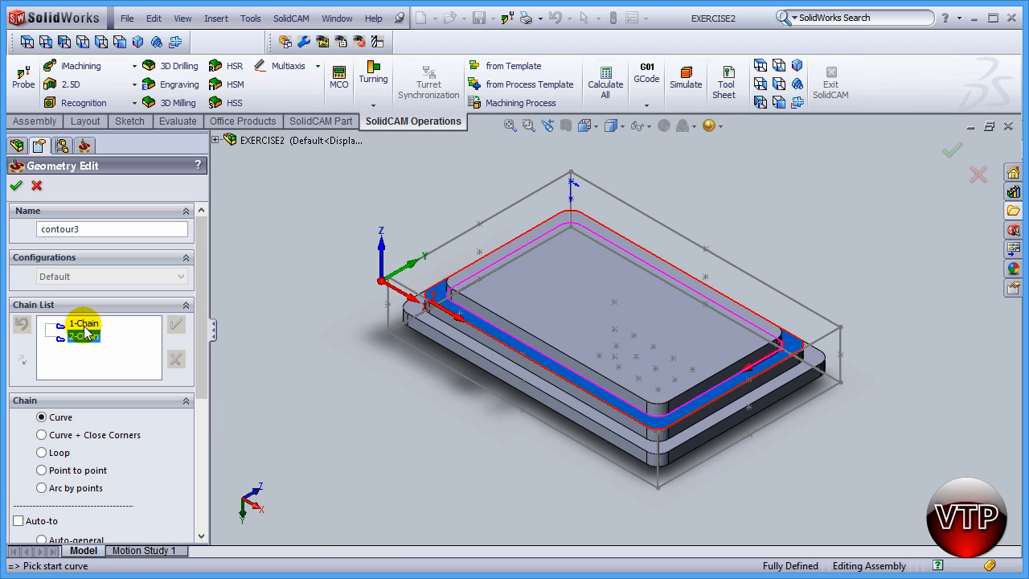
left_click(84, 336)
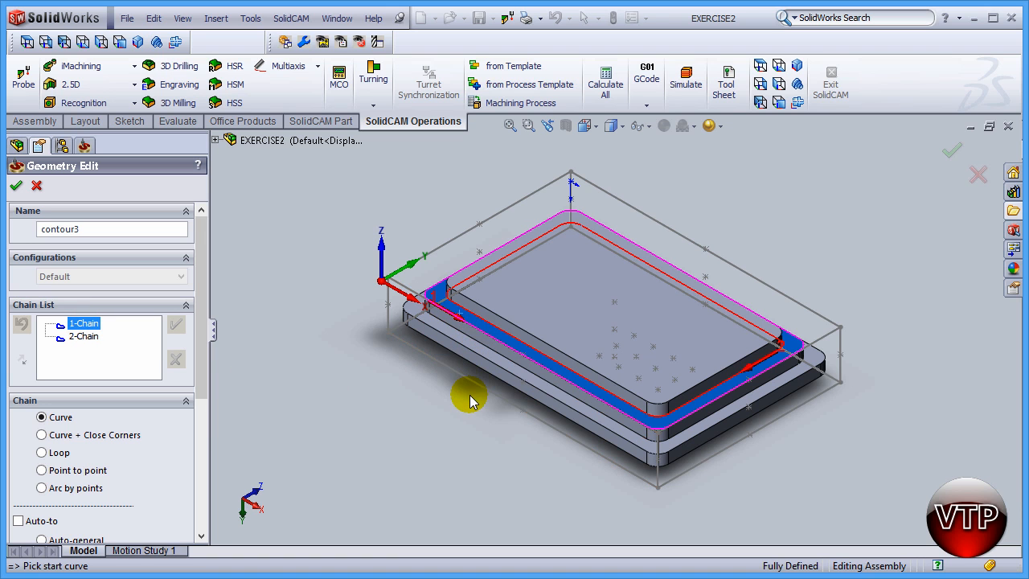
mouse_move(824, 428)
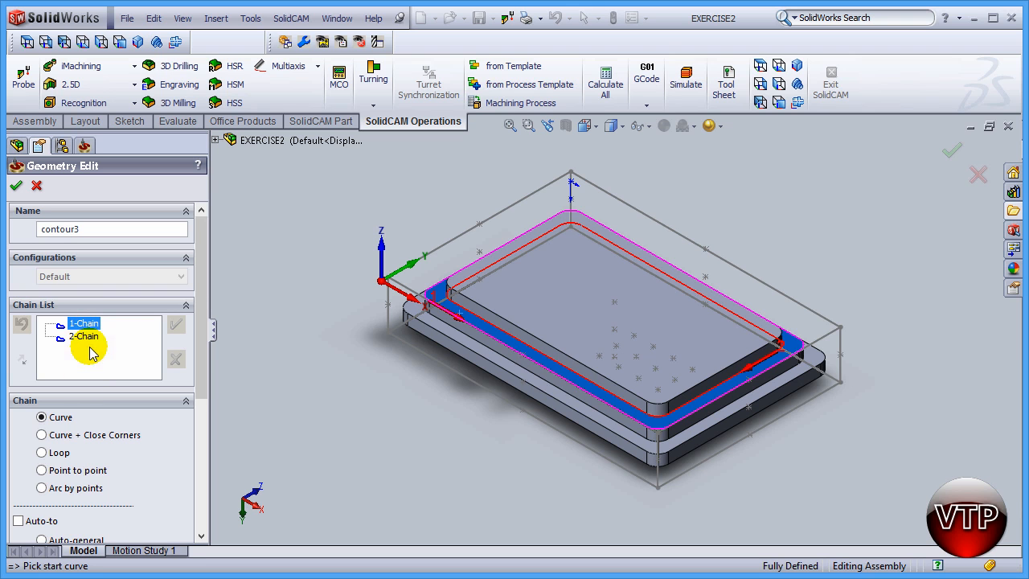
mouse_move(576, 373)
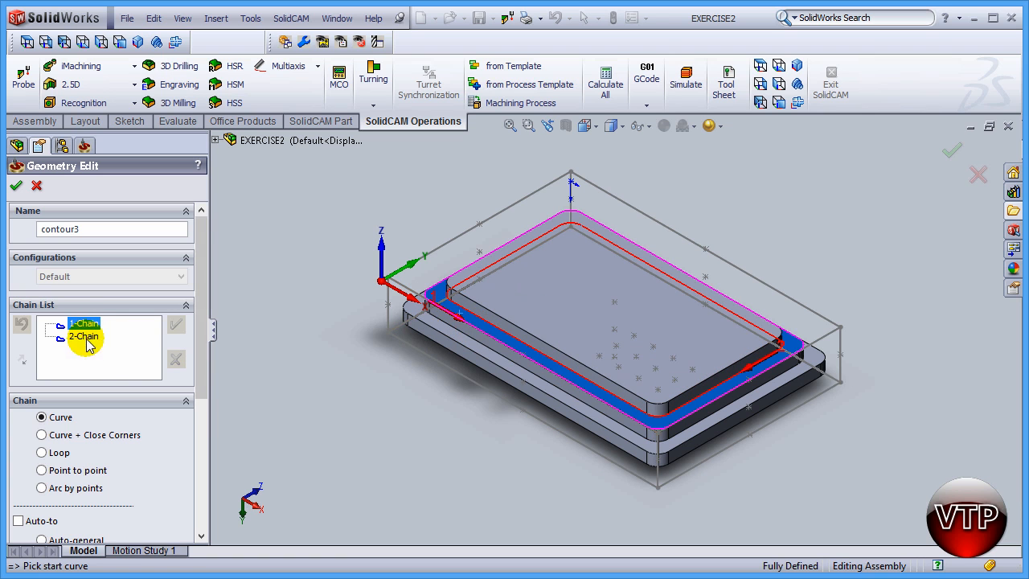
left_click(84, 336)
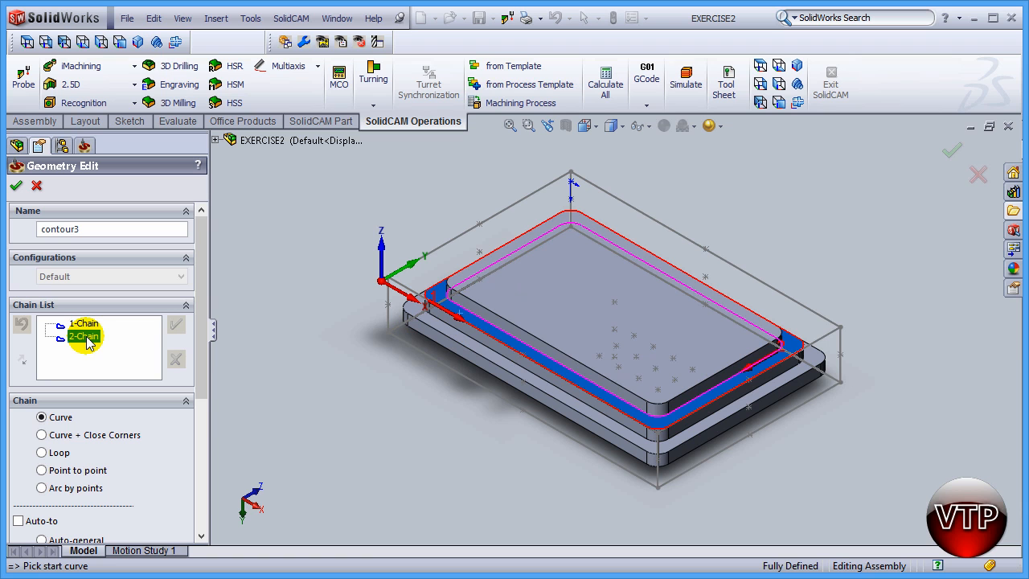
right_click(83, 336)
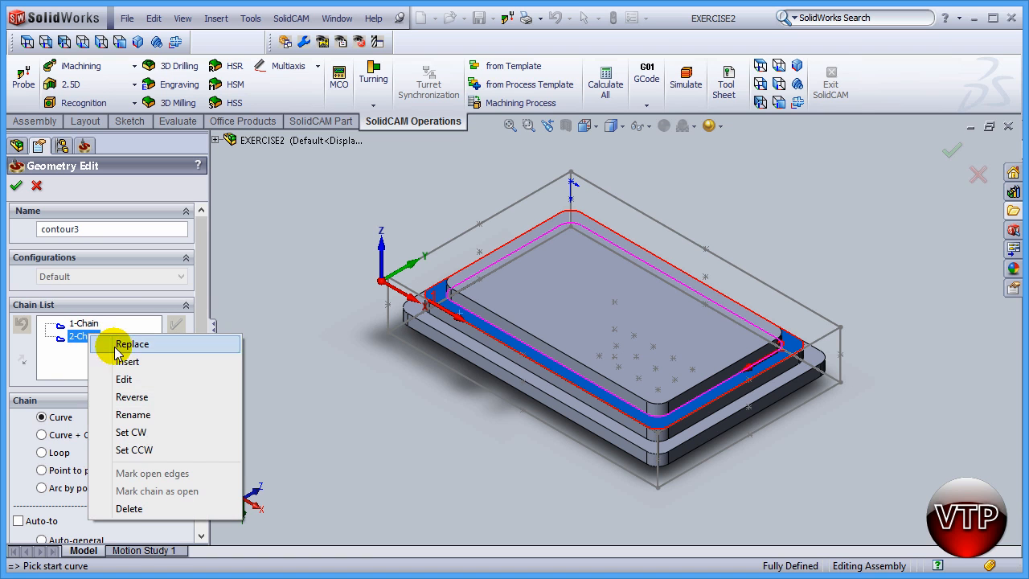
left_click(129, 508)
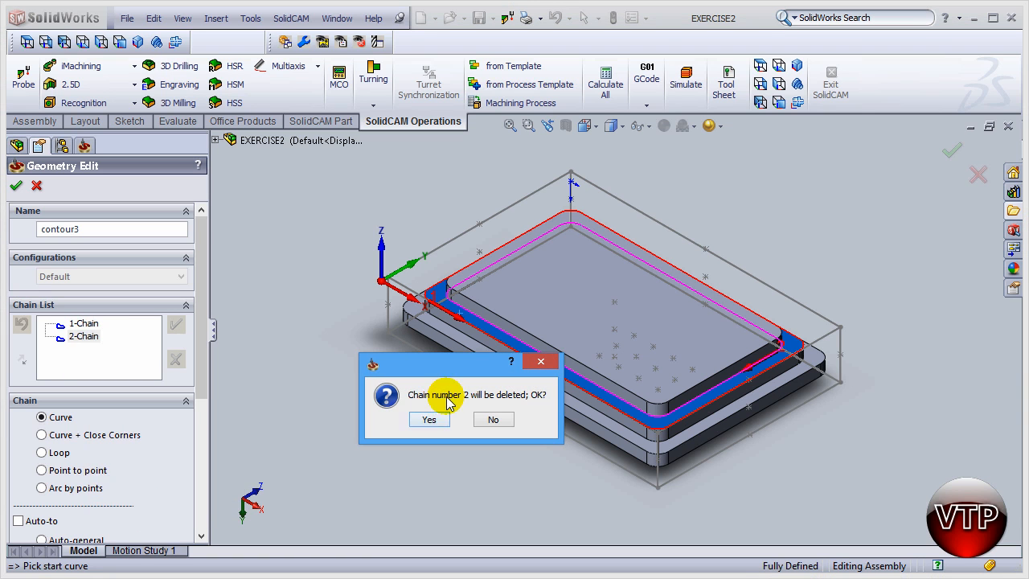
left_click(428, 418)
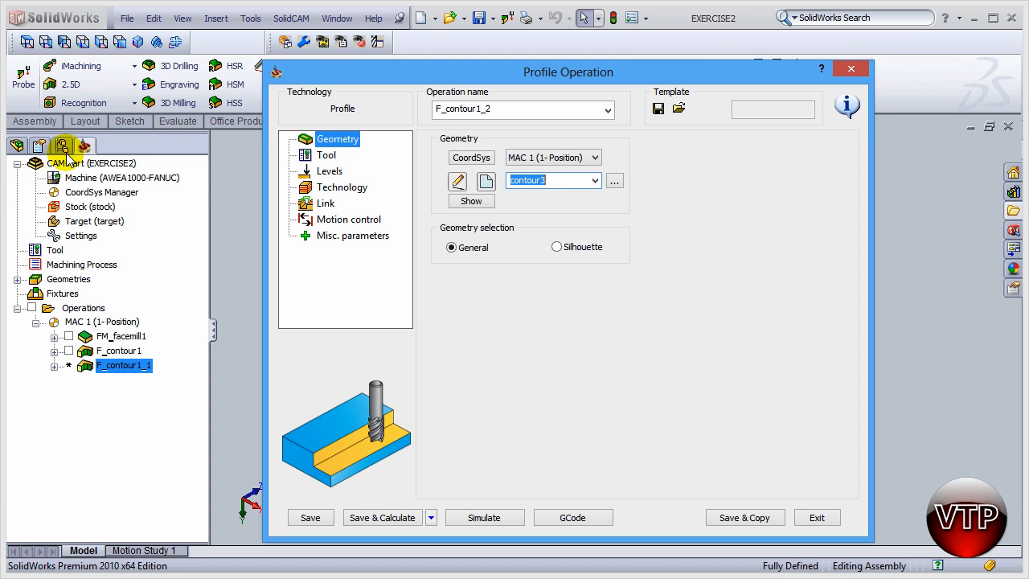
Step: Set the profile depth to 0.6 by picking the lower step face
left_click(329, 171)
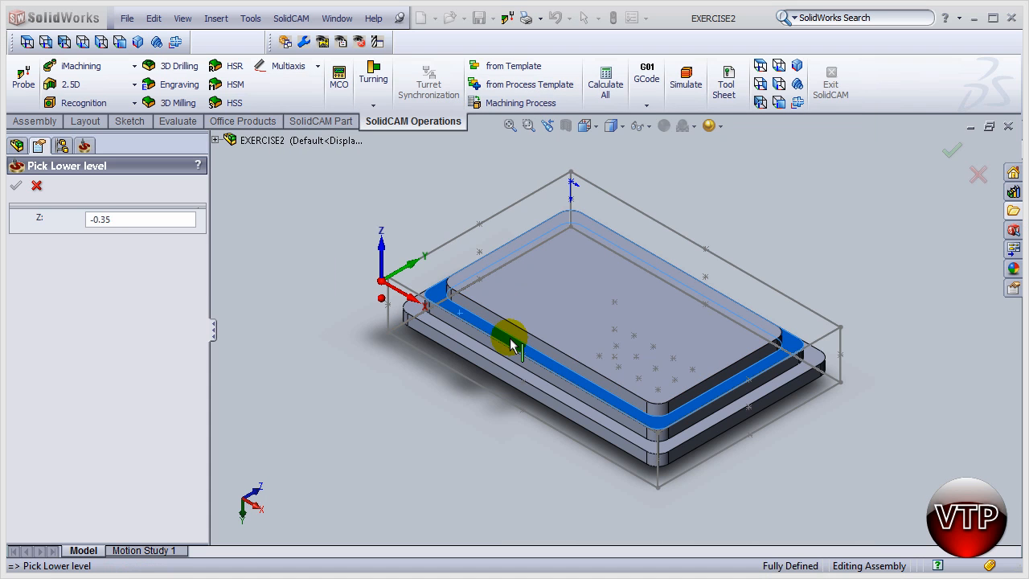
left_click(496, 357)
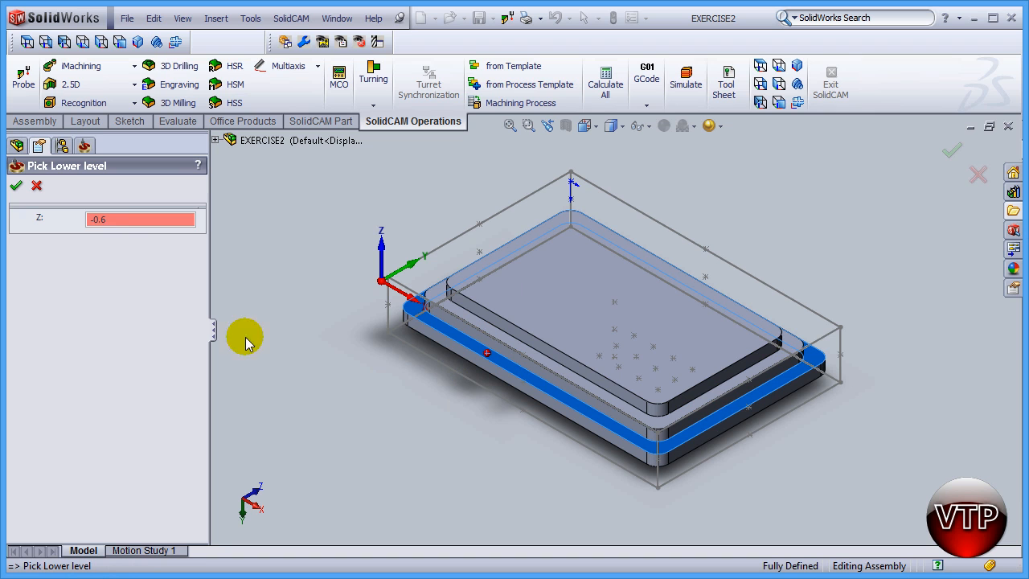
mouse_move(118, 267)
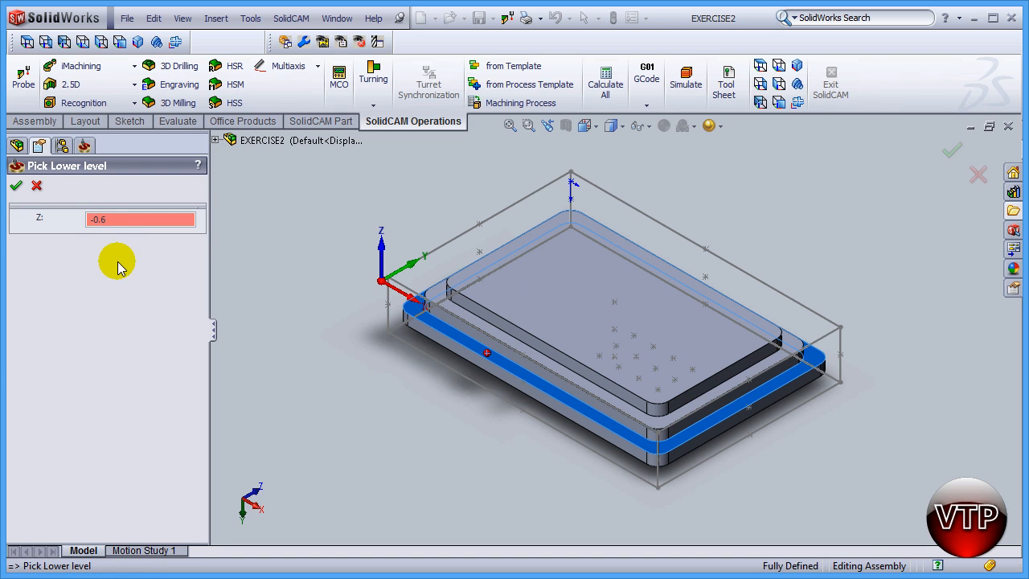
left_click(16, 187)
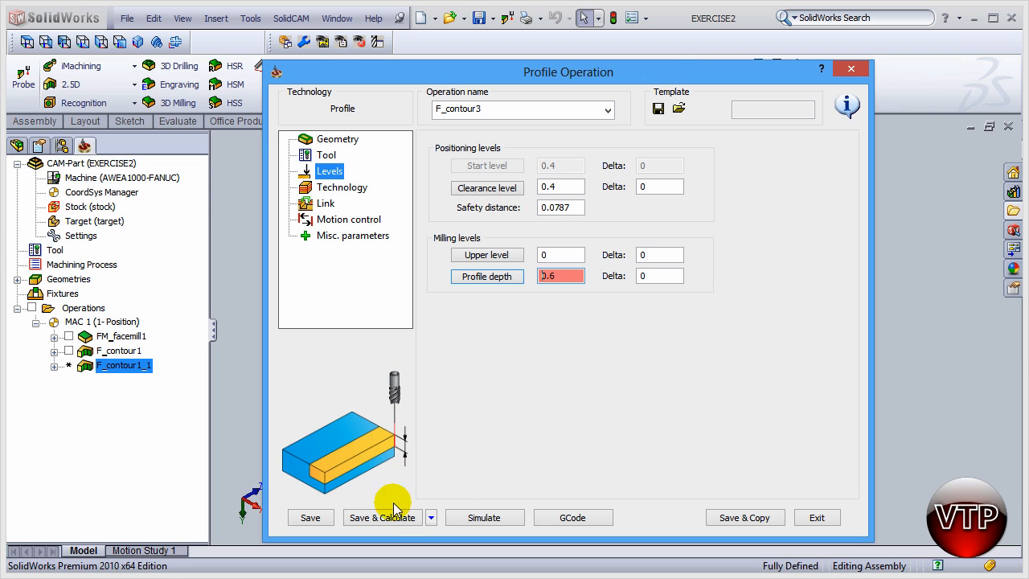
Step: Save and calculate the F_contour3 toolpath and bring up its simulation
left_click(383, 518)
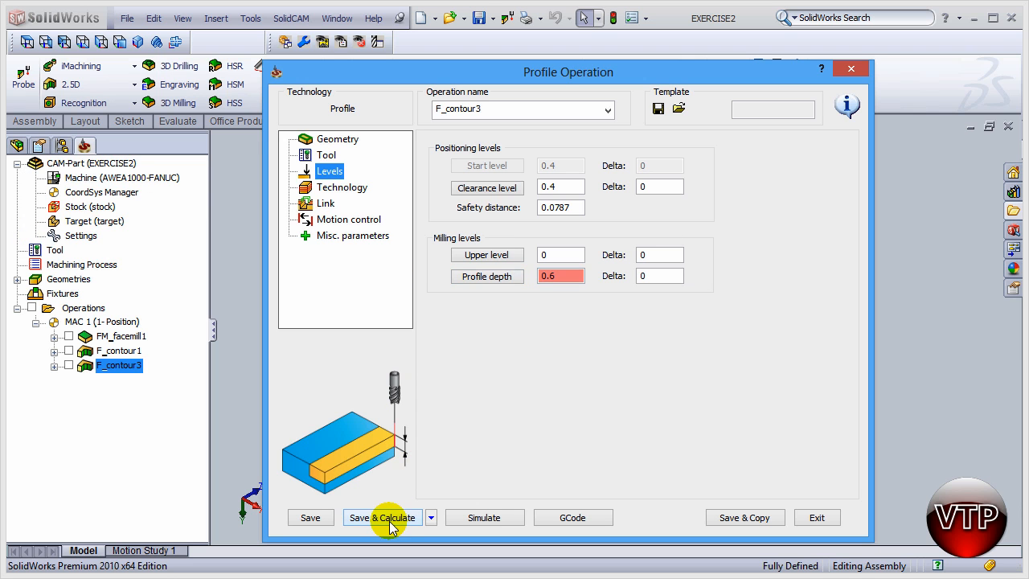
left_click(383, 518)
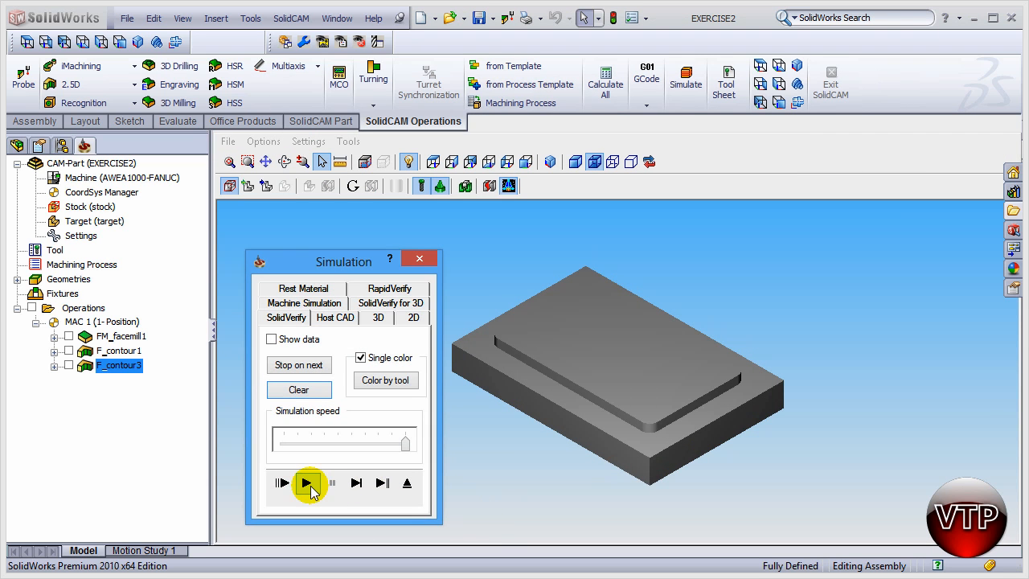
Step: Play the SolidVerify simulation showing the lower step cut around the part
left_click(306, 483)
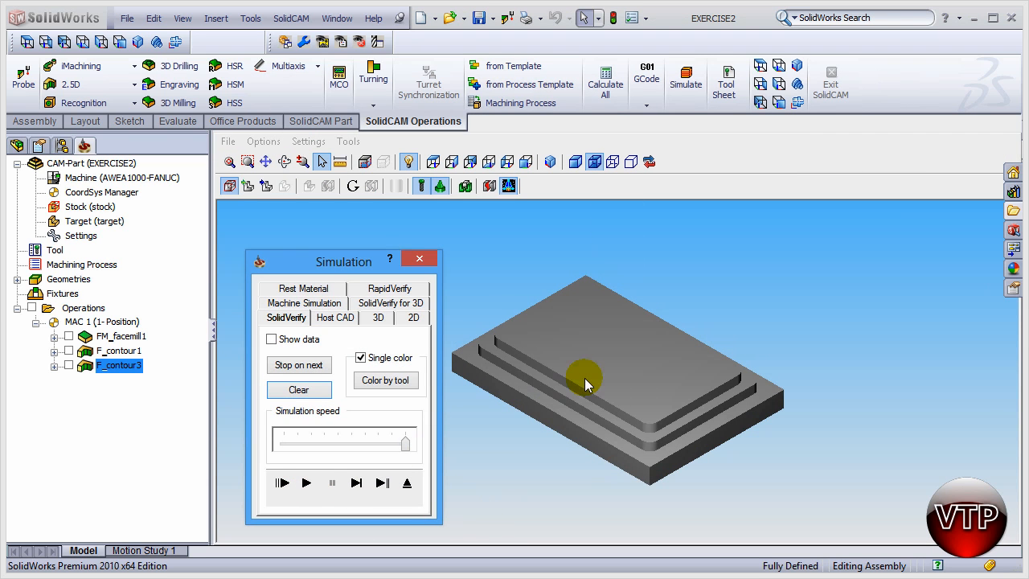
mouse_move(717, 431)
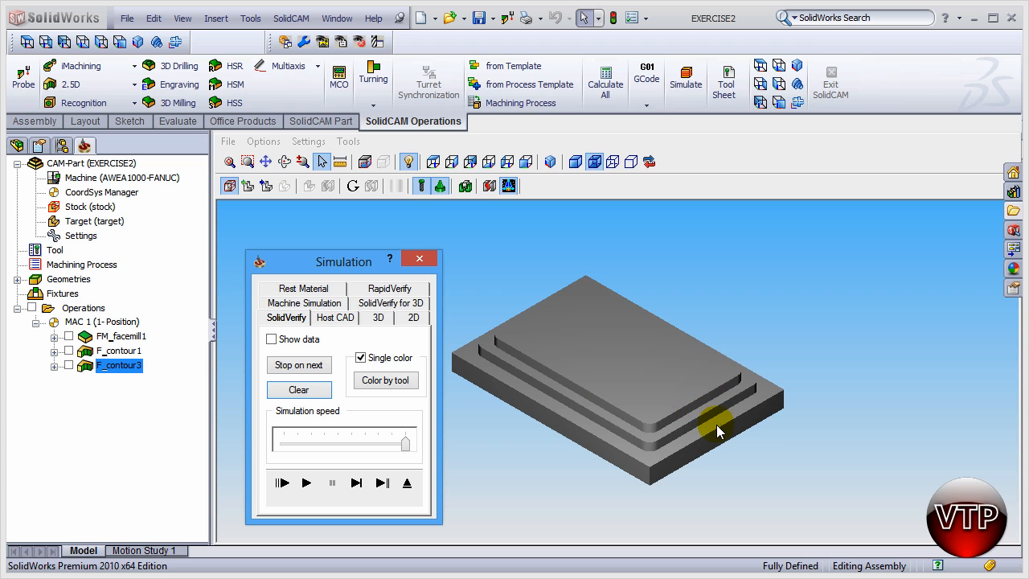
mouse_move(662, 497)
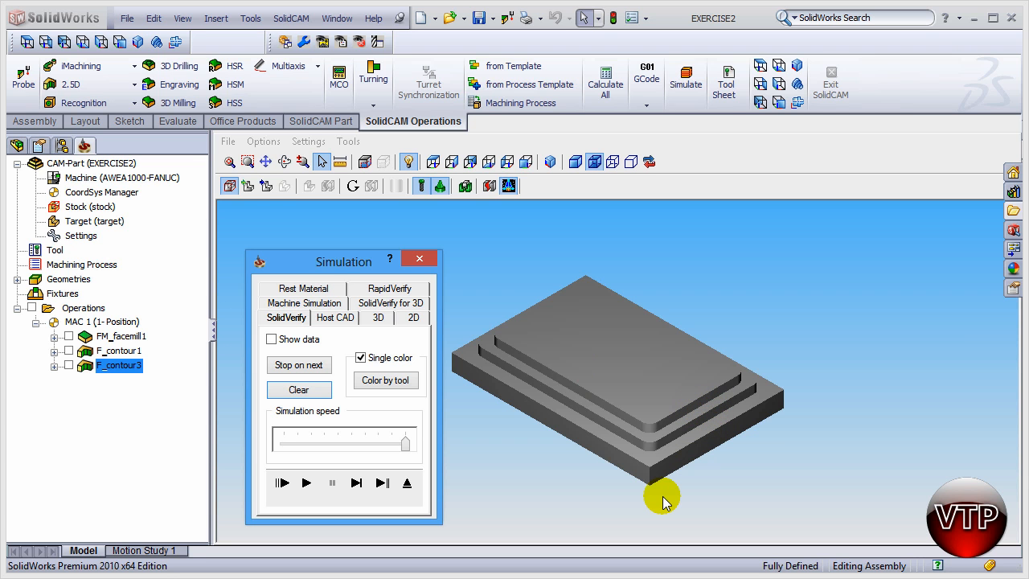